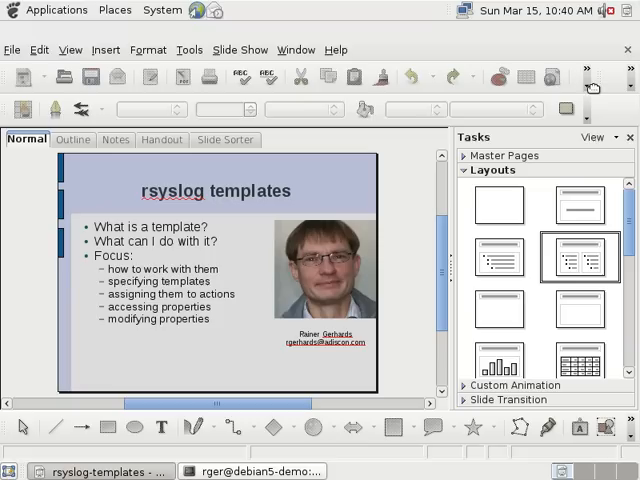
Run sudo vi /etc/rsyslog.conf to edit the rsyslog configuration in vi.
click(248, 471)
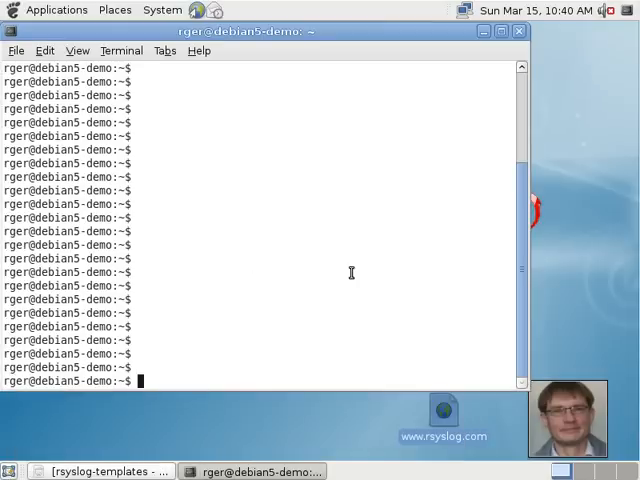
mouse_move(392, 329)
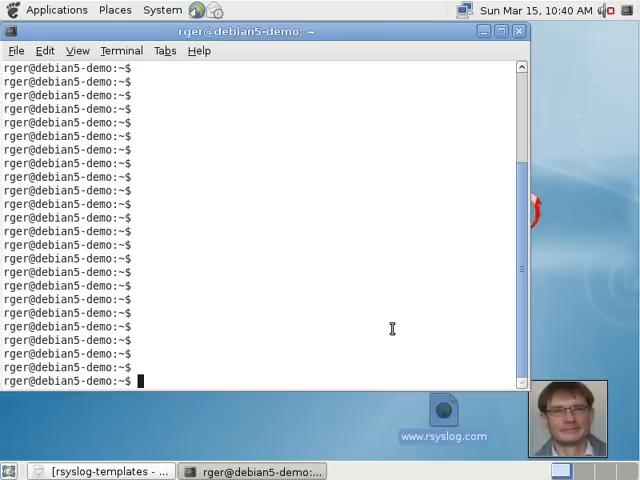
text(sudo)
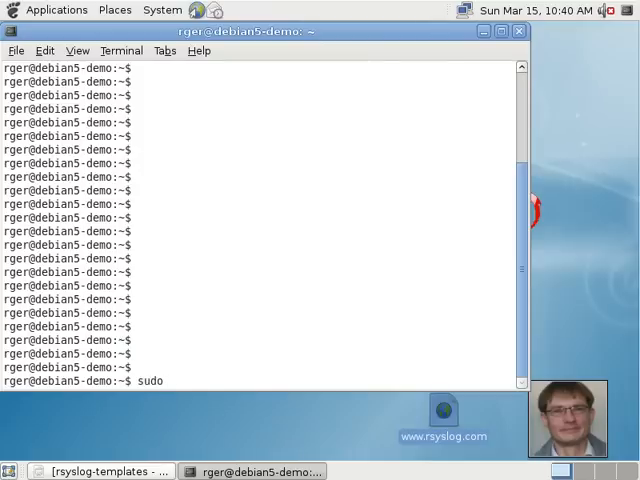
text(vi /etc)
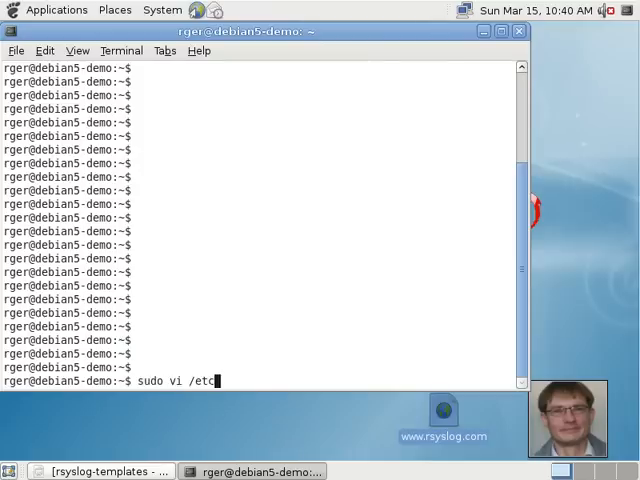
text(/rsysl)
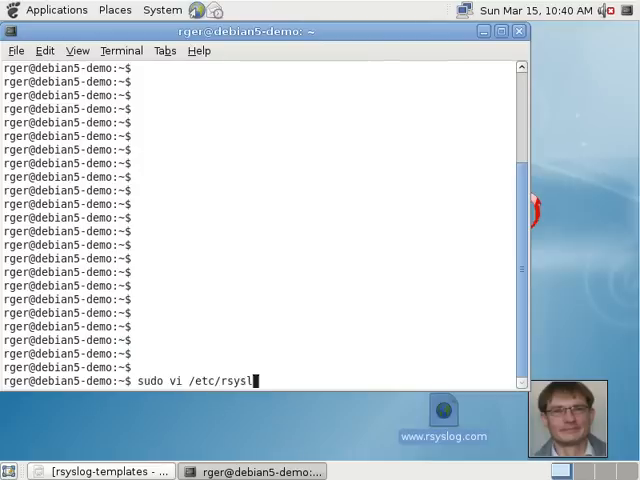
key(Return)
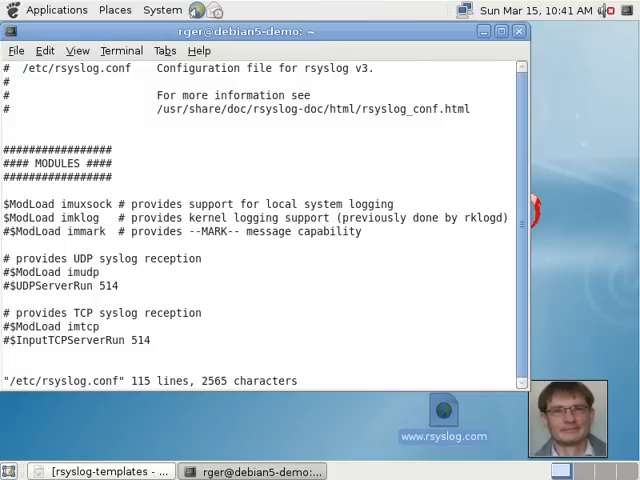
Scroll rsyslog.conf down to its last rule, the /dev/xconsole entry.
scroll(down, 3)
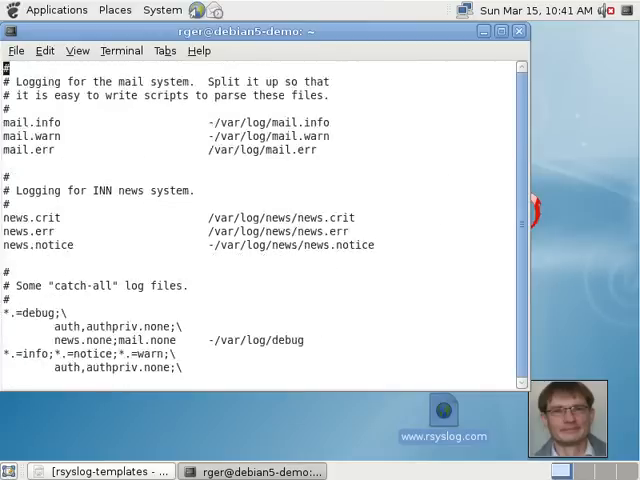
scroll(down, 3)
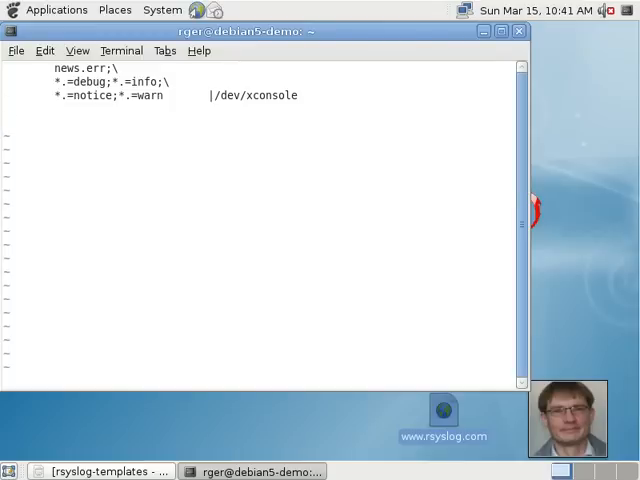
Append the line $template sample,"Message: %msg%\n" to the end of rsyslog.conf.
text($temp)
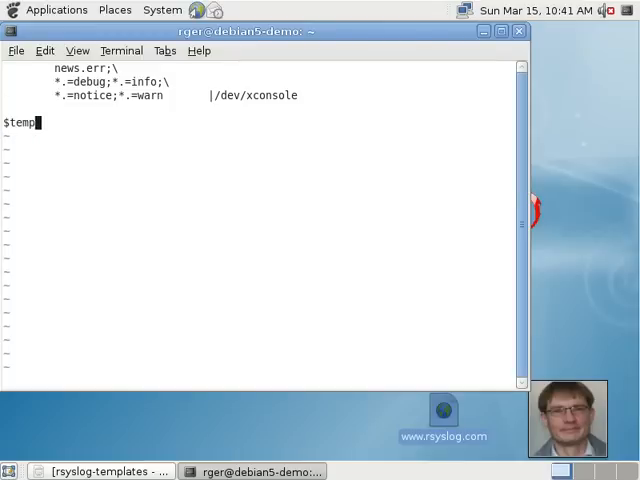
text(late)
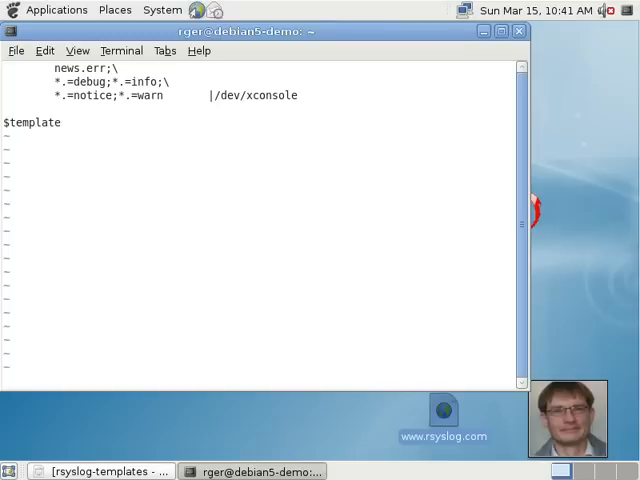
text(test)
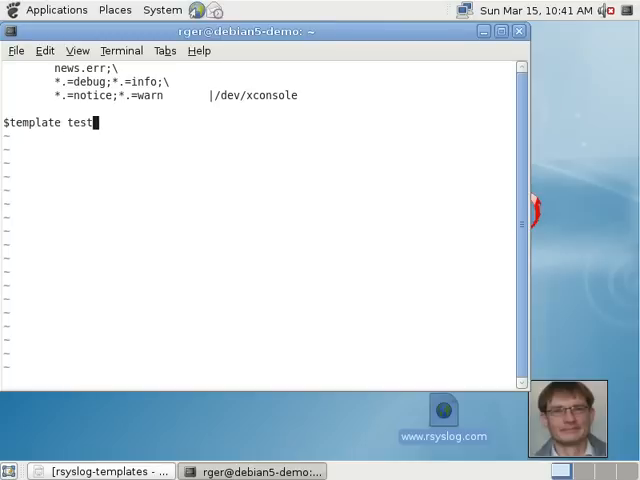
text(sample,)
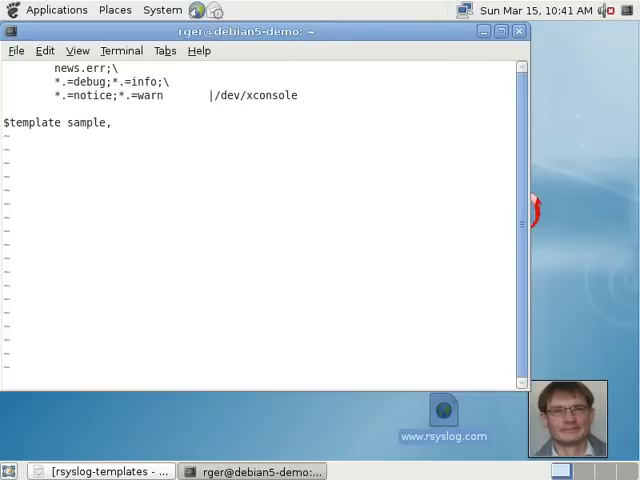
text("")
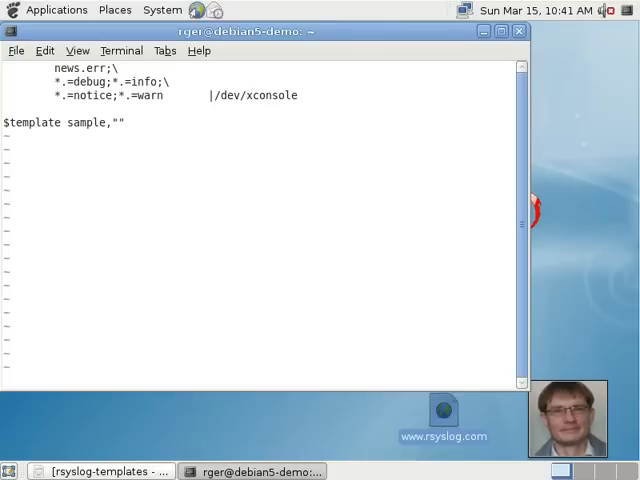
text(T)
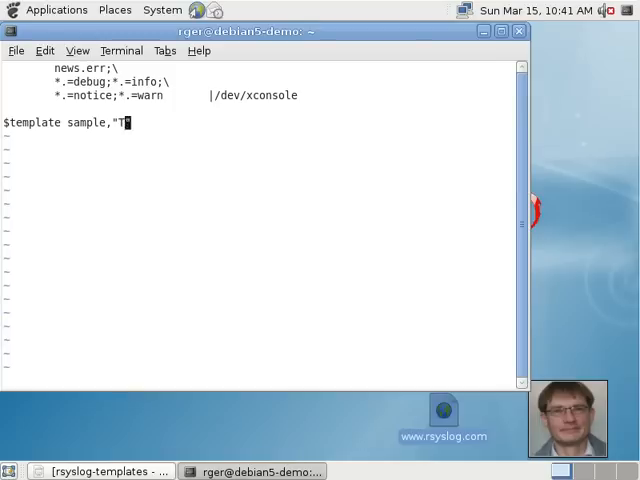
text(est:")
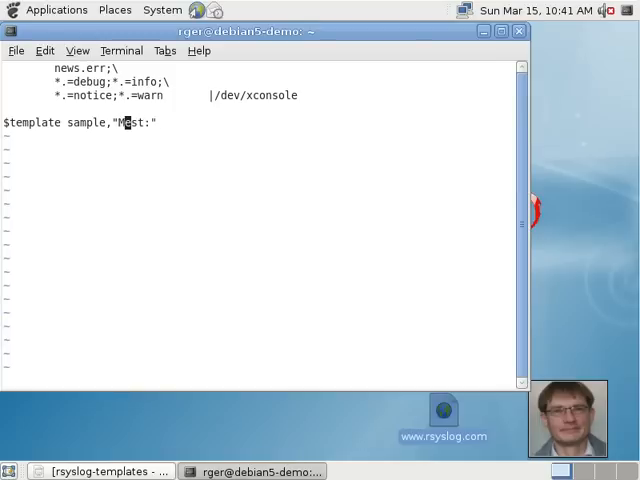
text(essage:)
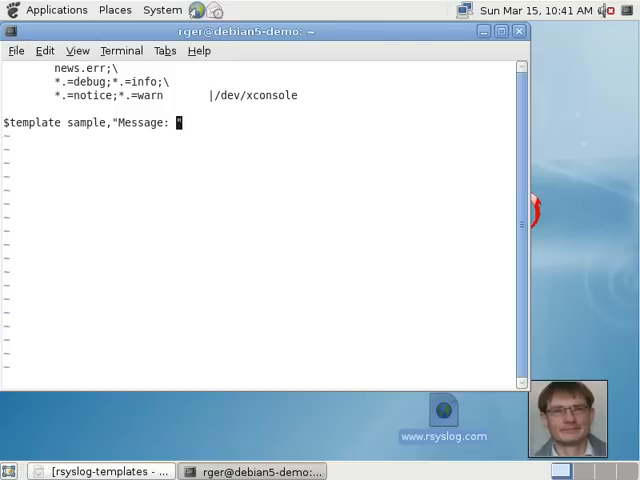
text(")
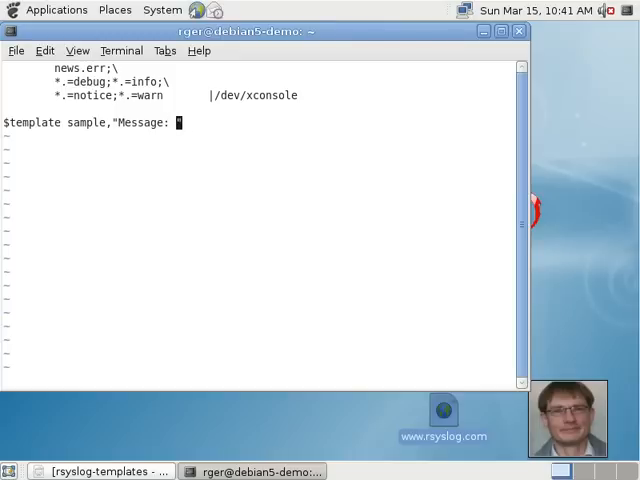
text(%msg%")
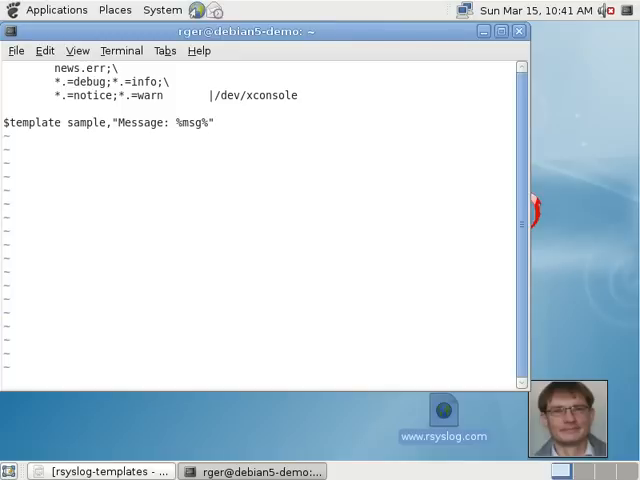
text(\n)
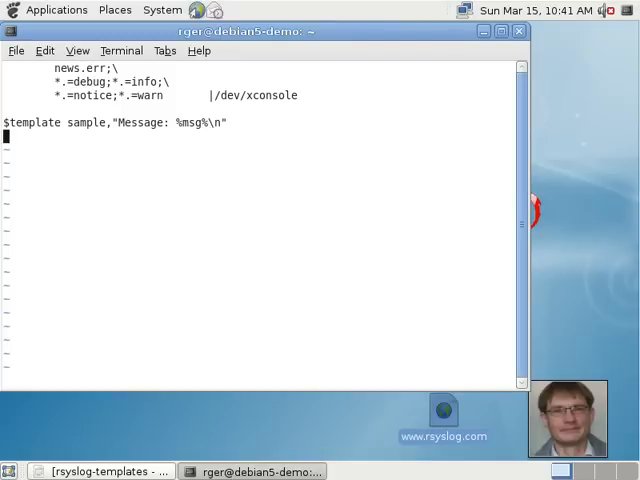
Add the rule *.* /var/log/test.log, losing the template line above it.
text(*.* /)
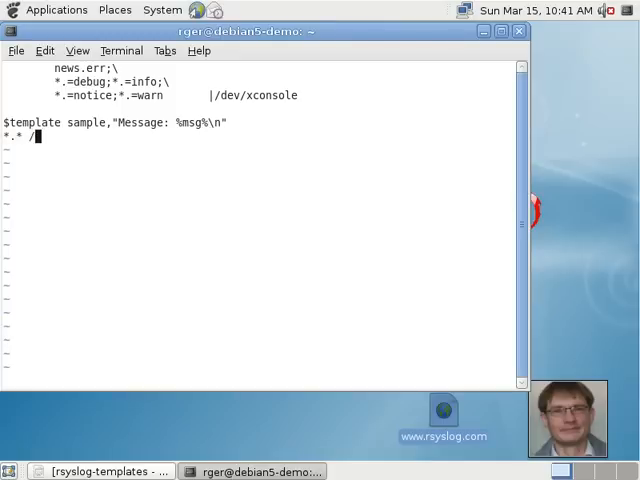
text(var/log)
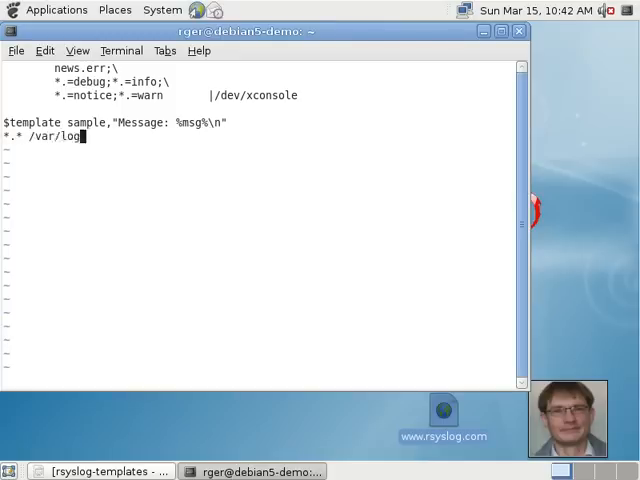
text(/test.log)
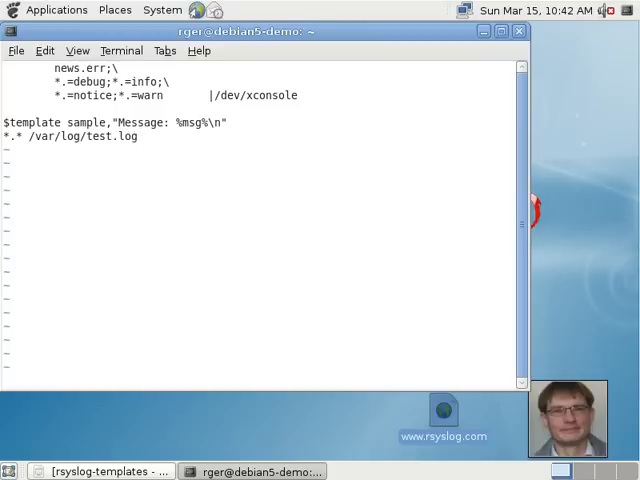
click(135, 136)
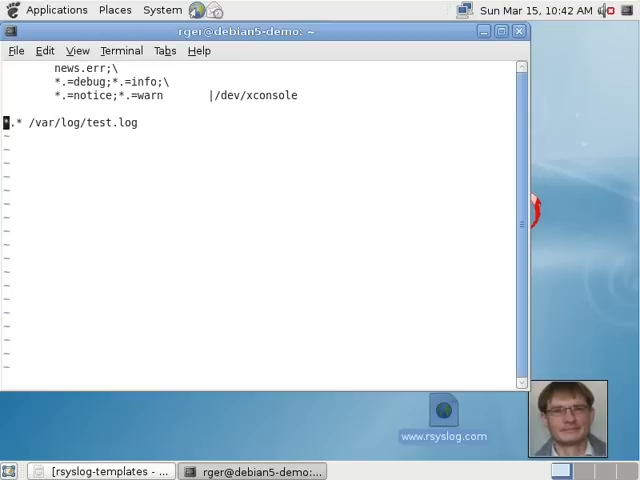
Retype $template sample,"Message: %msg%\n" directly above the *.* test.log rule.
text($template sample,"Message: %msg%\n")
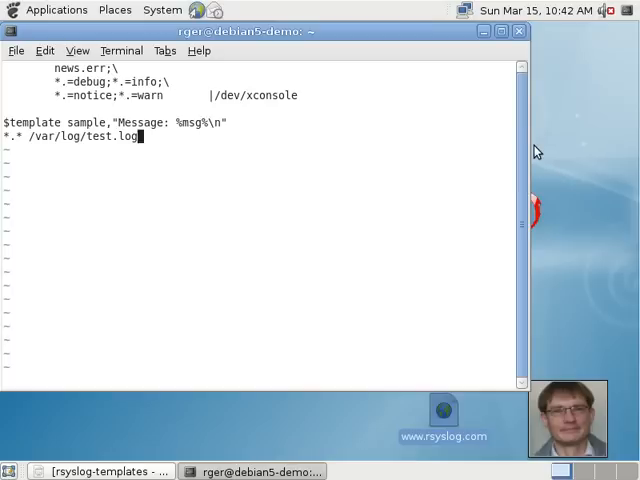
Append ;sample to the test.log rule, then save with :wq and quit vi.
text(;sample)
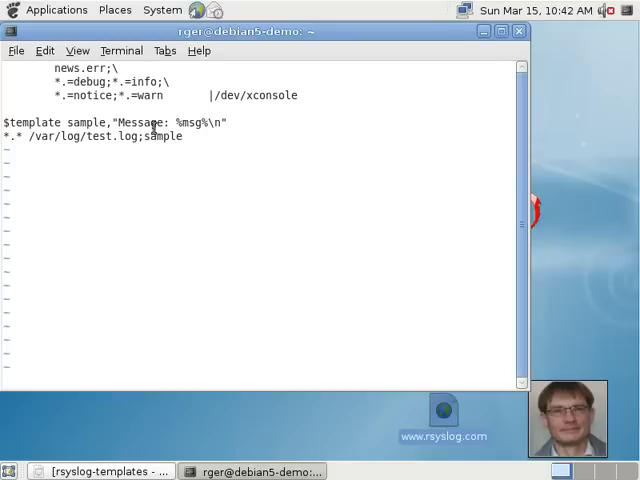
double_click(83, 136)
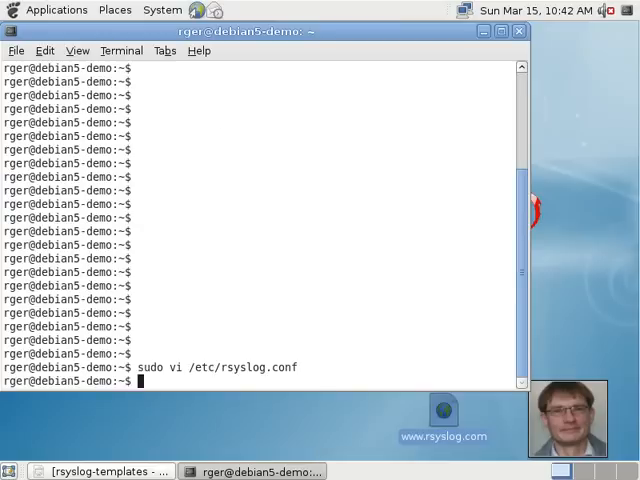
Run sudo /etc/init.d/rsyslog restart to stop and start rsyslogd.
text(sudo)
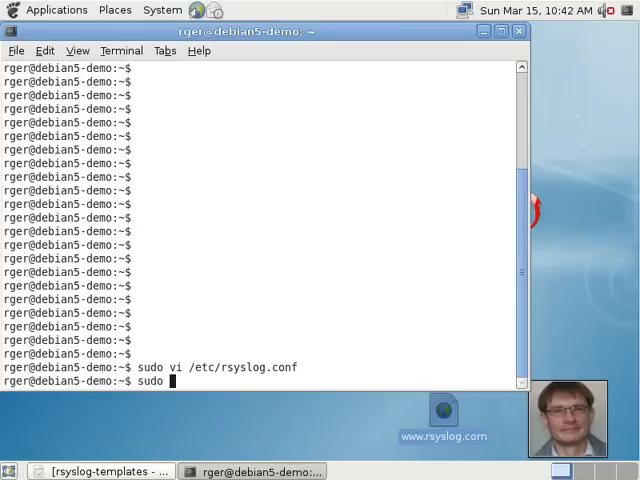
text(/etc/init)
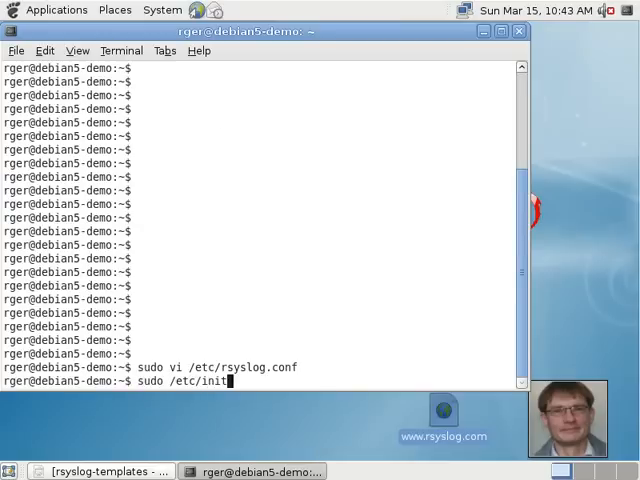
text(d/)
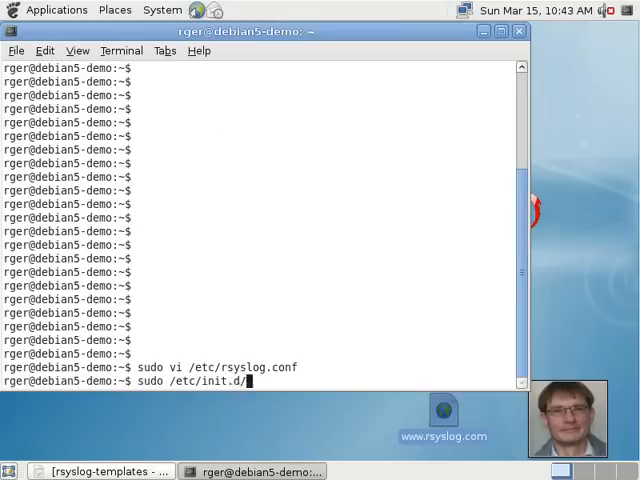
text(rsyslog)
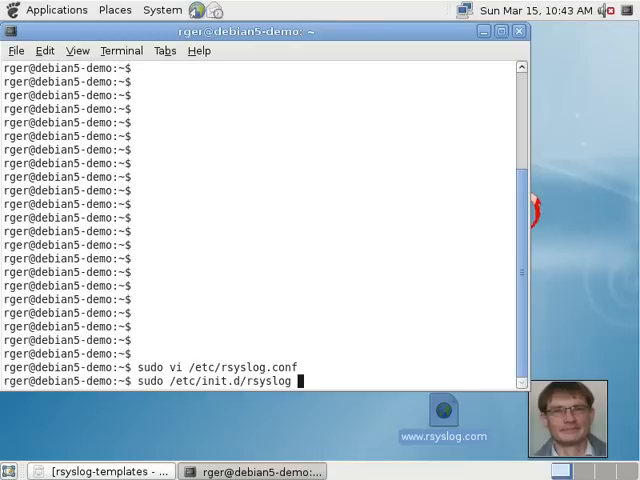
text(restart)
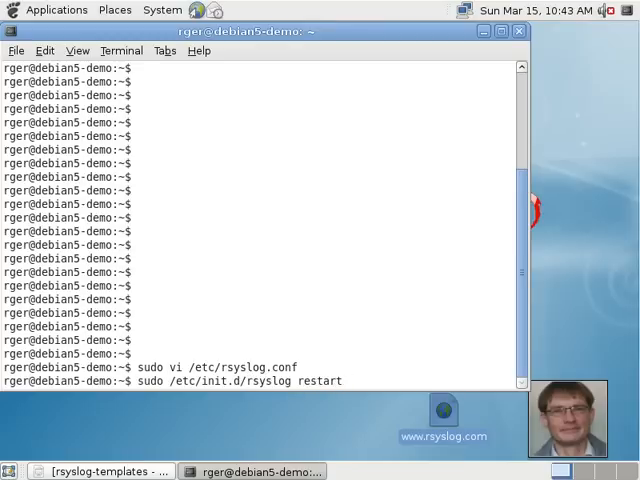
key(Return)
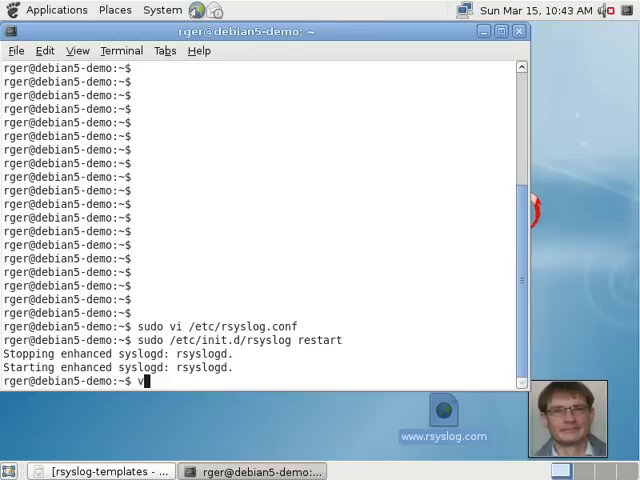
Open /var/log/test.log with sudo vi to view its 'Message:' lines.
text(sudo vi)
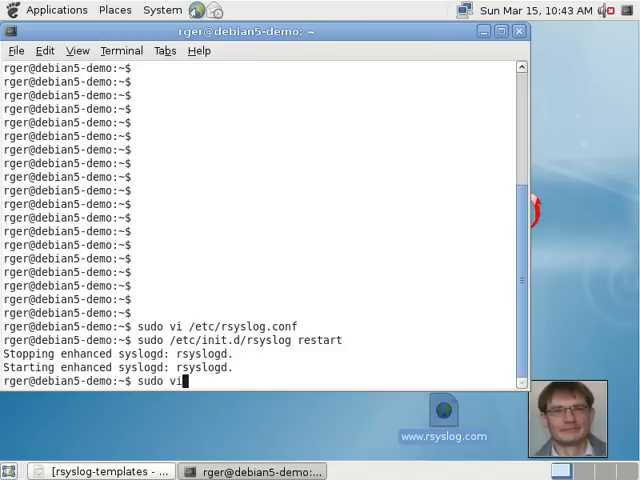
text(/var/log)
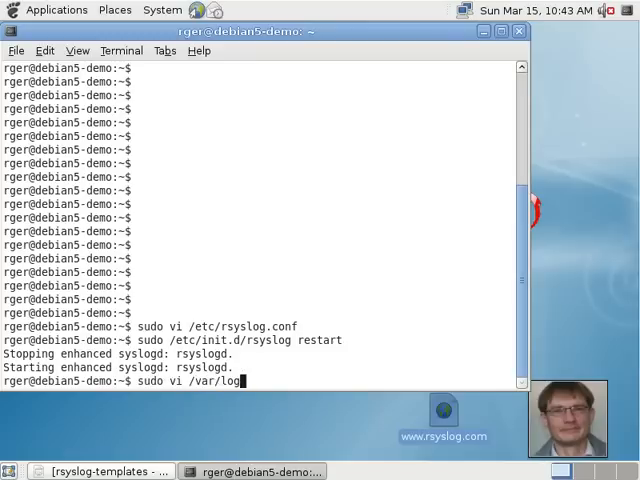
key(Return)
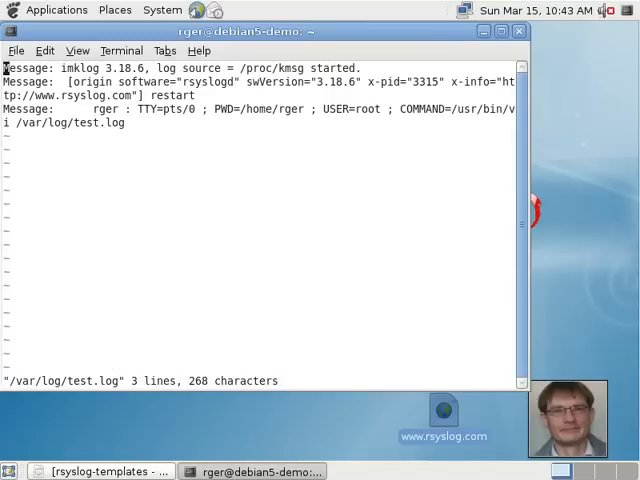
mouse_move(66, 192)
text(sudo /etc/init.d/rsyslog restart)
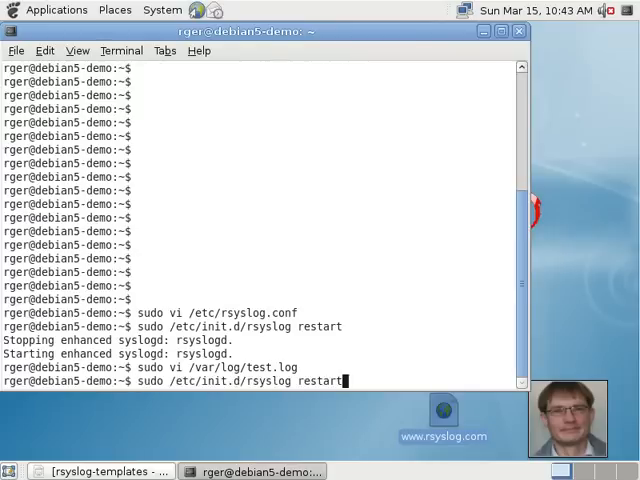
Rerun the rsyslog.conf command with gvim instead of vi, getting 'command not found'.
text(sudo vi /etc/rsyslog.conf)
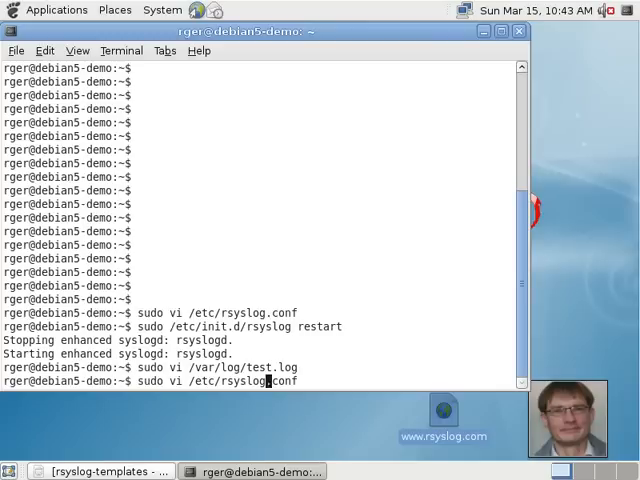
mouse_move(172, 382)
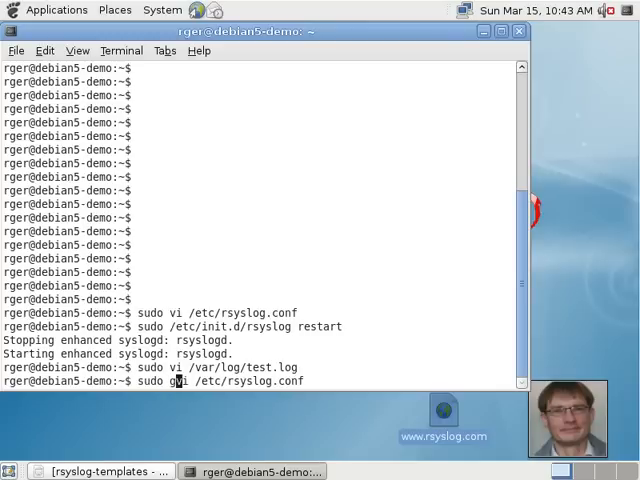
text(g)
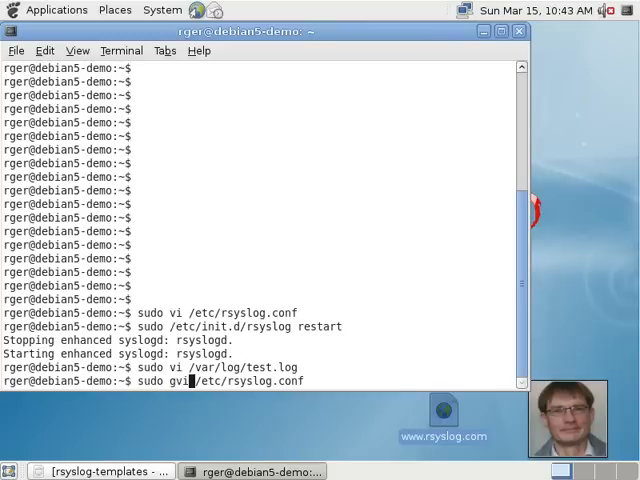
key(Return)
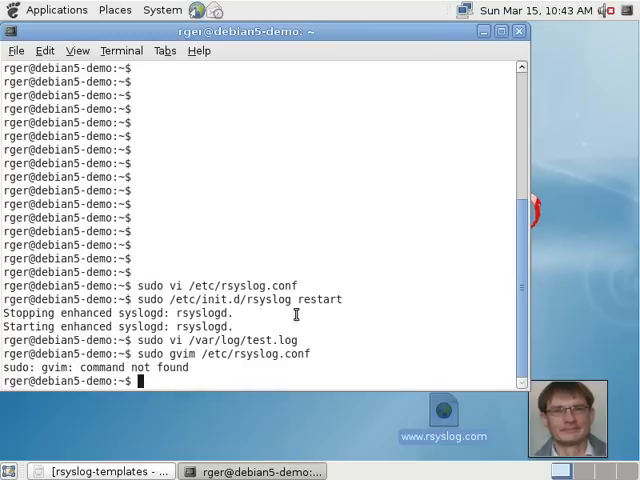
click(56, 9)
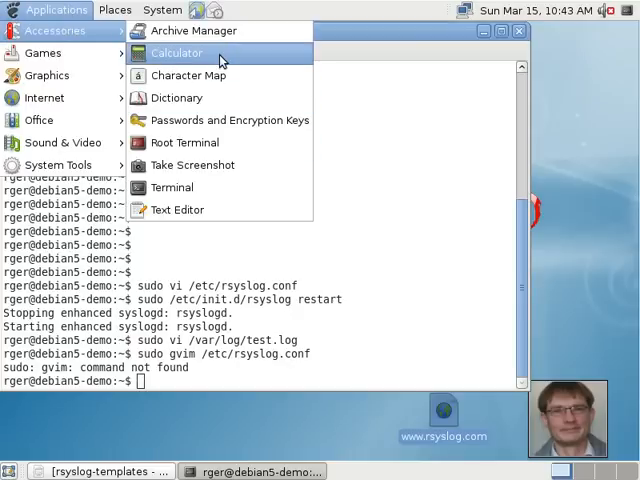
Launch a second terminal window from Applications > Accessories > Terminal.
click(172, 187)
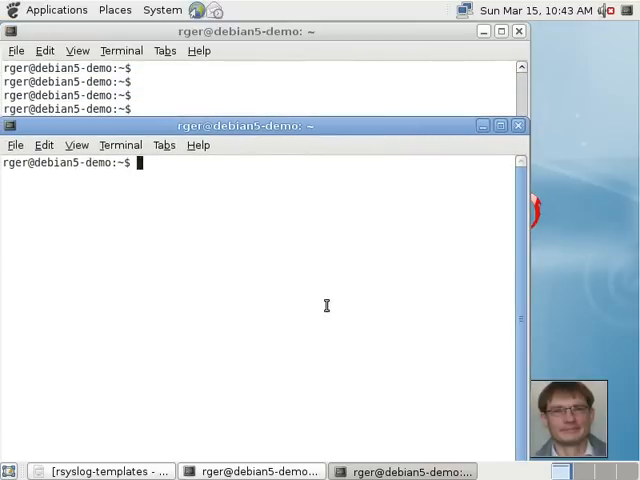
Open /etc/rsyslog.conf in vi with sudo, retrying after a 'command not found' attempt.
text(d)
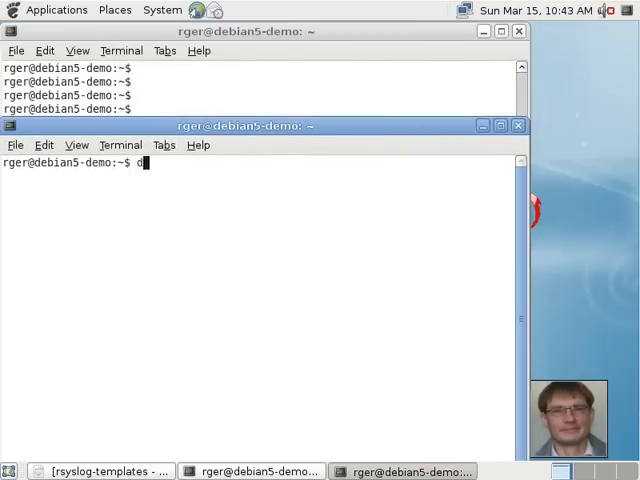
text(su)
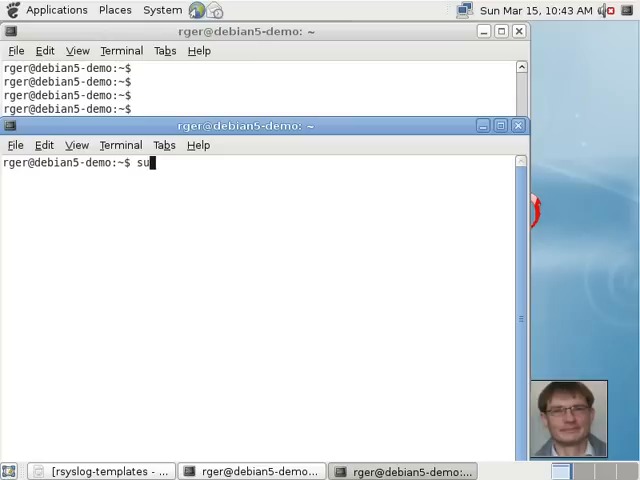
text(do /var/)
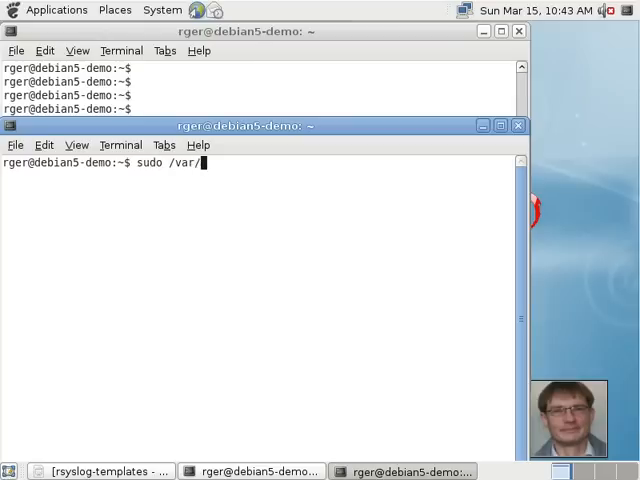
text(etc/rsys)
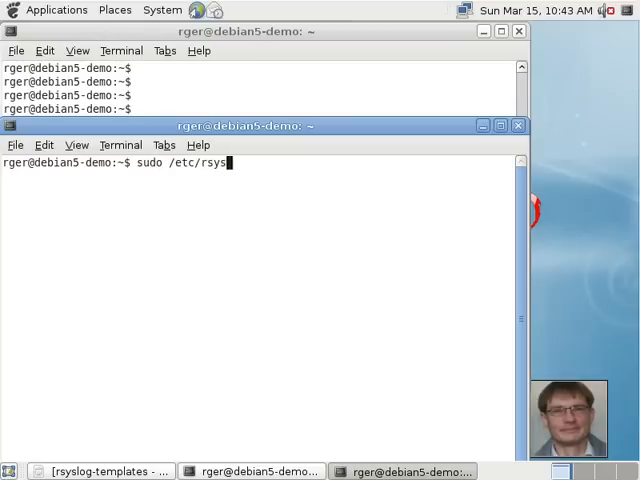
key(Return)
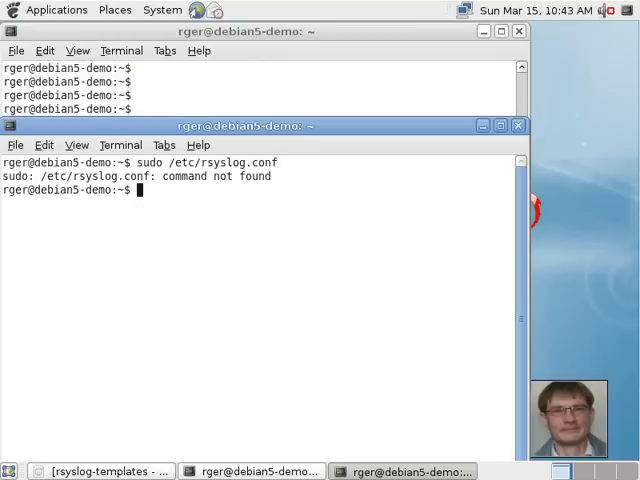
text(sudo /etc/rsyslog.conf)
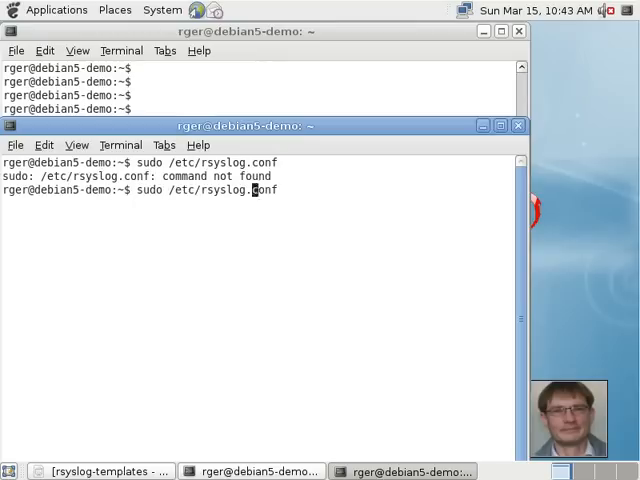
text(vi)
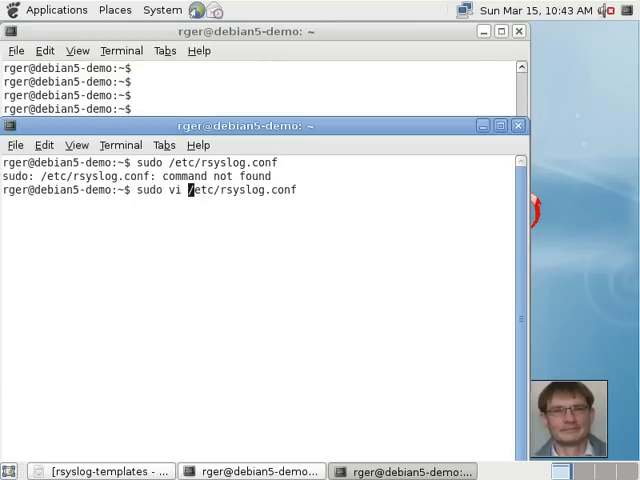
key(Return)
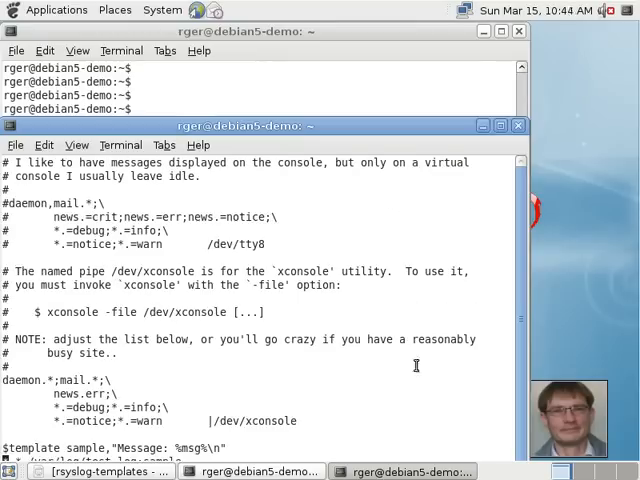
mouse_move(365, 130)
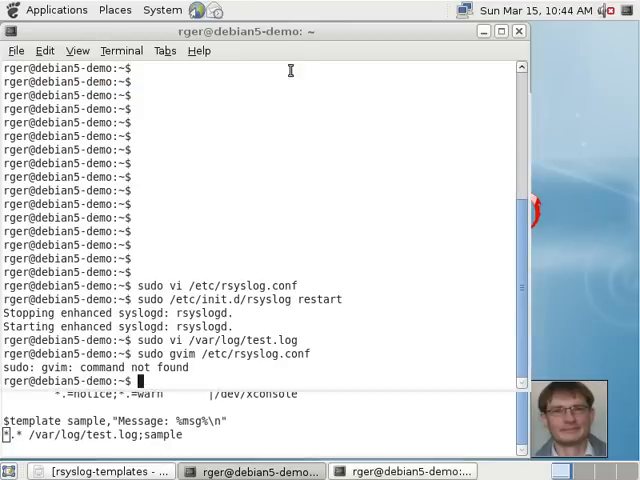
mouse_move(431, 177)
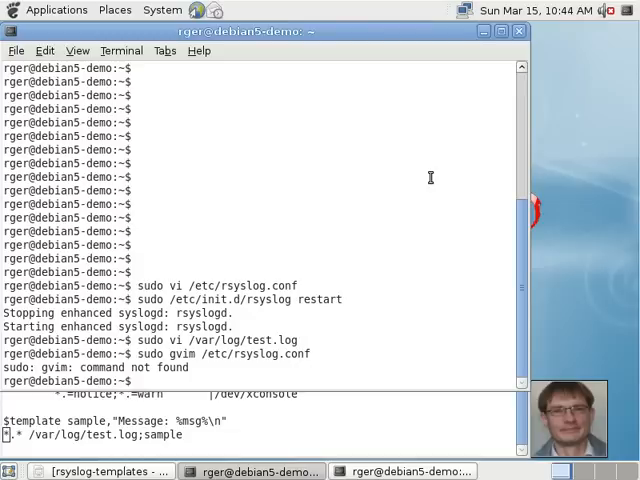
Enter 'sudo vi /var/log/test.log' in the first terminal to view the log.
text(sudo vi /var/log/test.log)
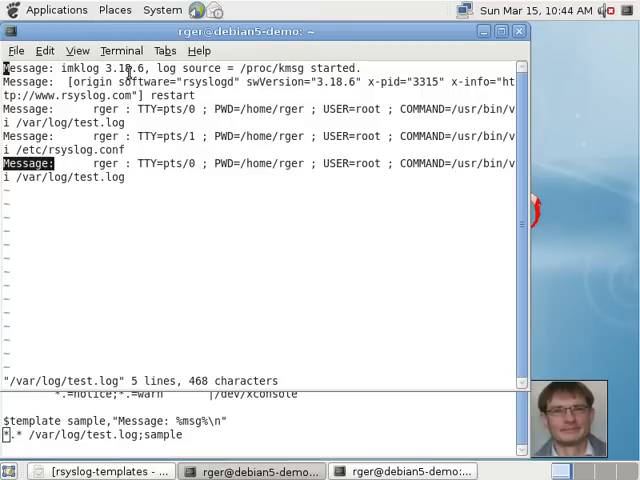
mouse_move(288, 153)
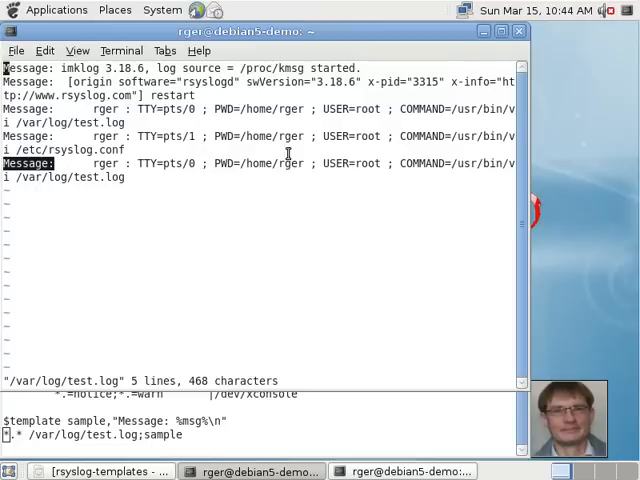
mouse_move(433, 428)
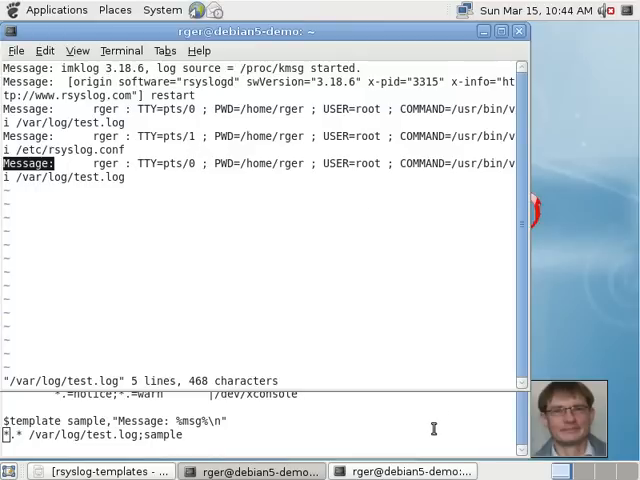